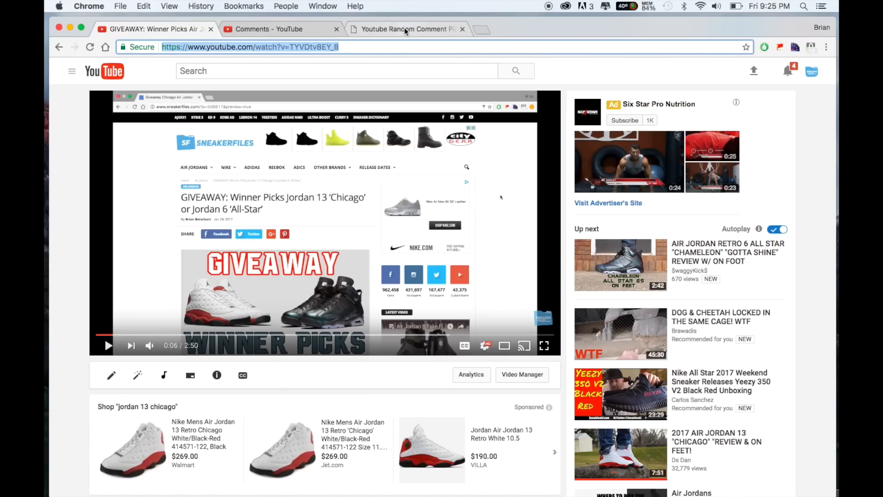
Load the giveaway video's comments in the picker and randomly draw a winning comment
{"action": "left_click", "coordinate": [405, 29]}
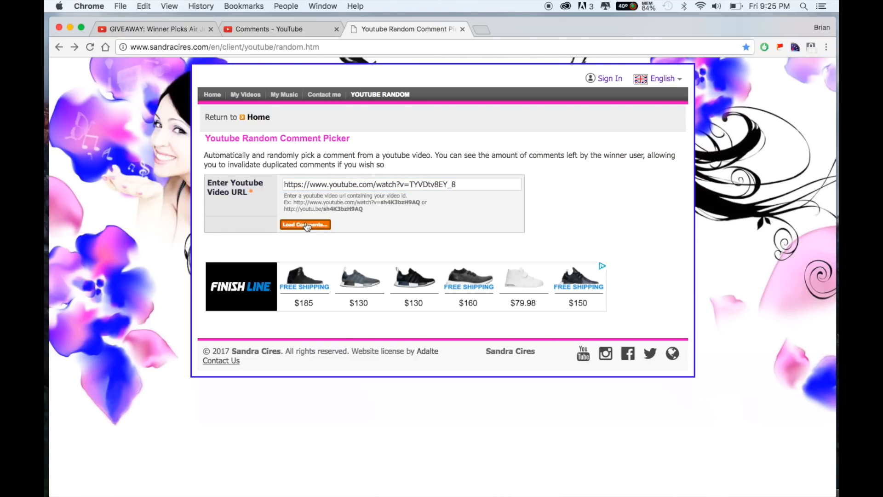
{"action": "left_click", "coordinate": [304, 224]}
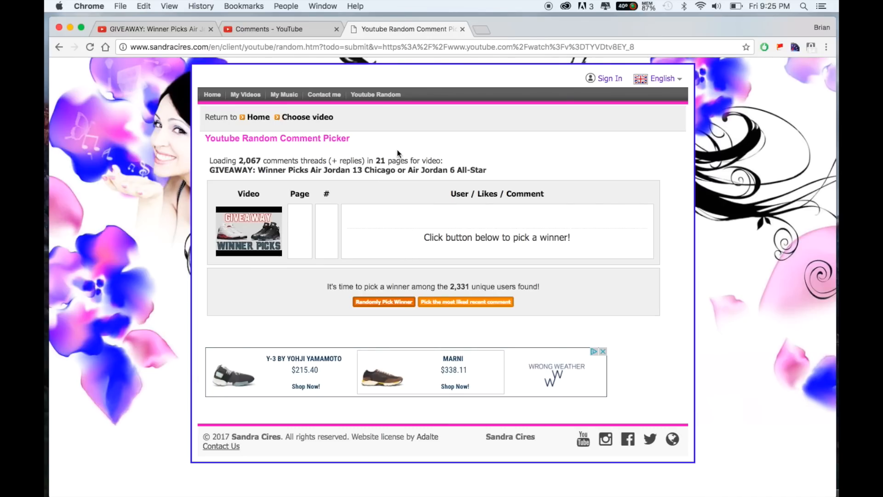
{"action": "mouse_move", "coordinate": [394, 145]}
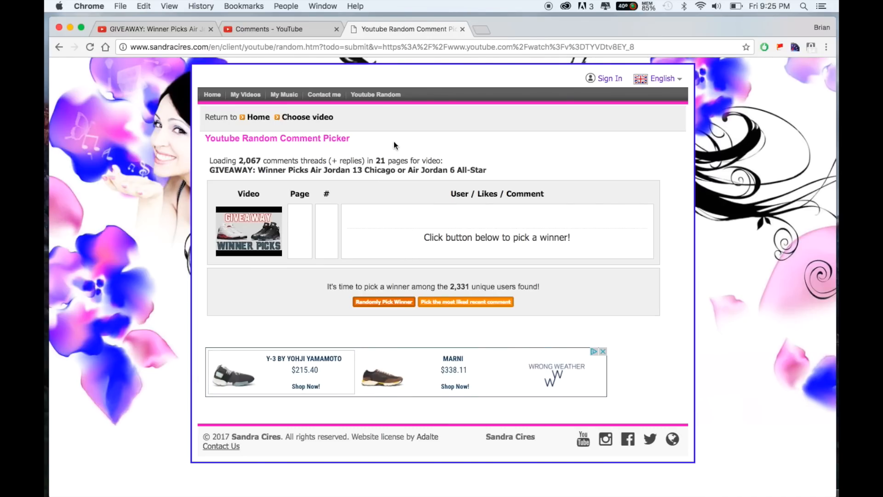
{"action": "mouse_move", "coordinate": [384, 302]}
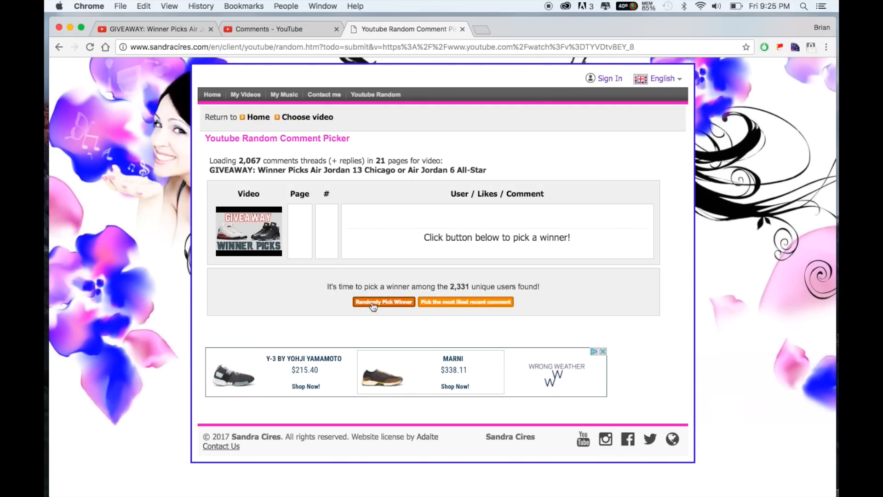
{"action": "left_click", "coordinate": [384, 301]}
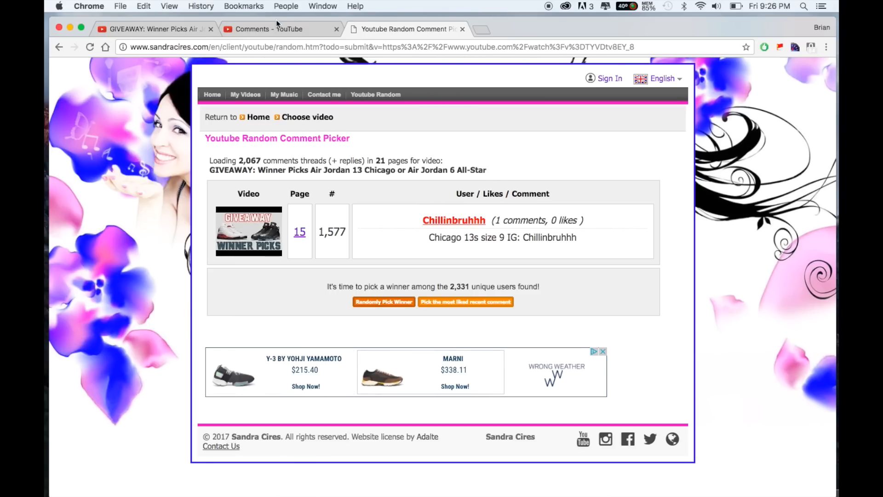
{"action": "left_click", "coordinate": [276, 29]}
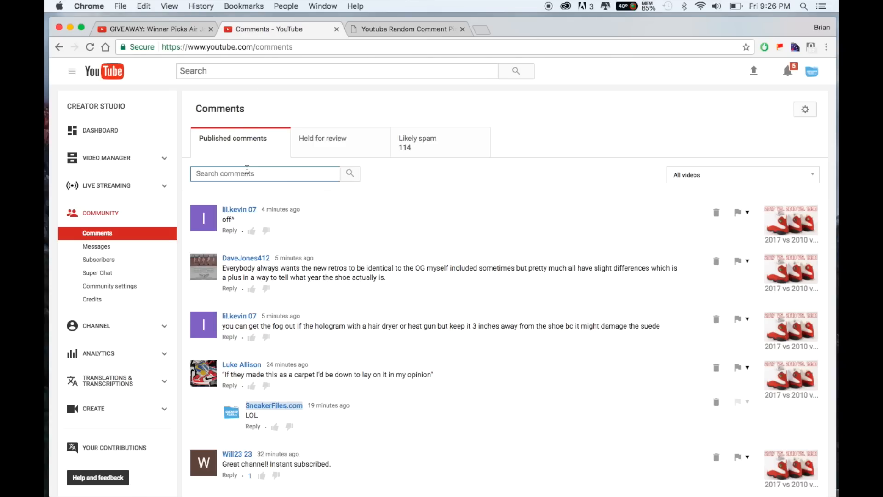
{"action": "type", "text": "Chillinbruhhh"}
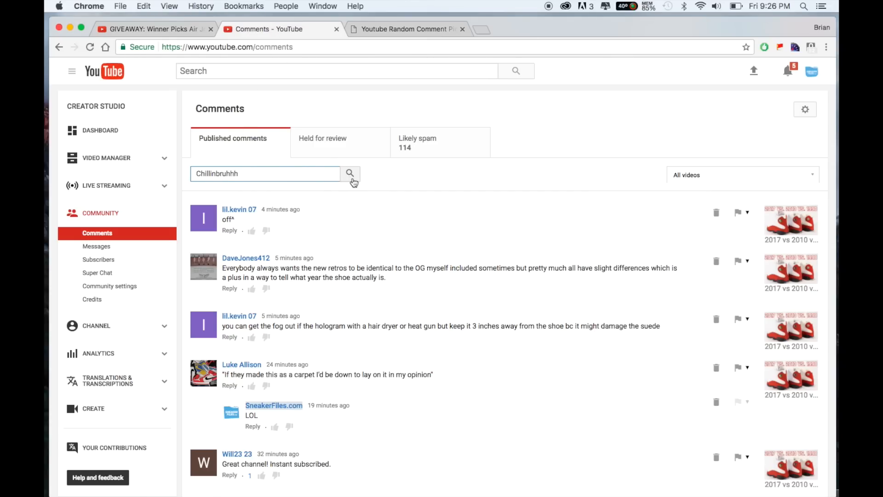
{"action": "left_click", "coordinate": [349, 173]}
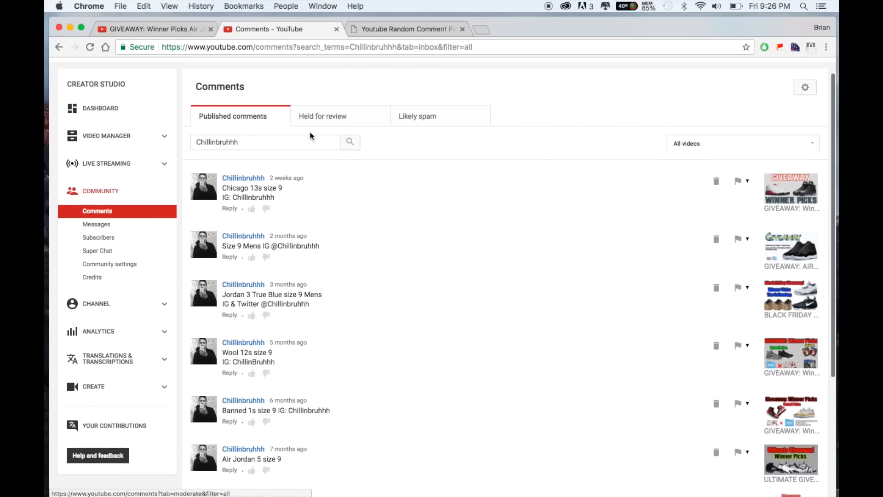
{"action": "scroll", "scroll_direction": "down", "scroll_amount": 3}
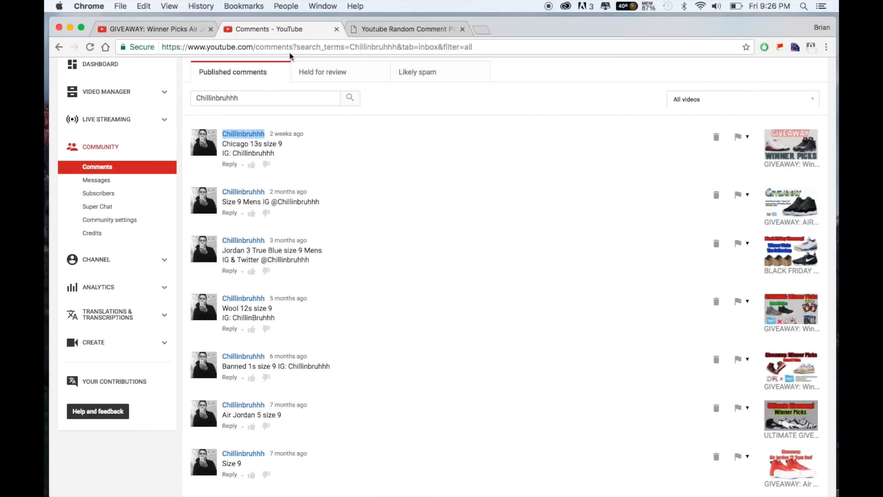
{"action": "left_click", "coordinate": [242, 133]}
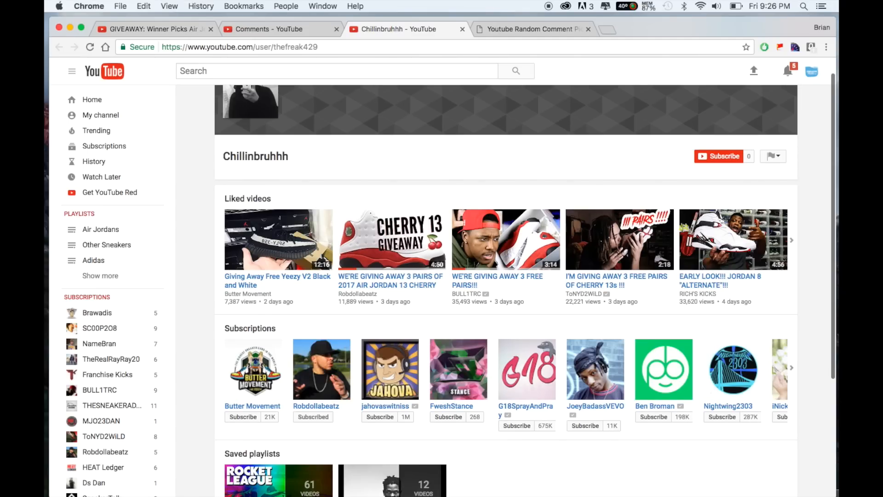
Browse further through the winner's liked videos on their channel page
{"action": "scroll", "scroll_direction": "down", "scroll_amount": 3}
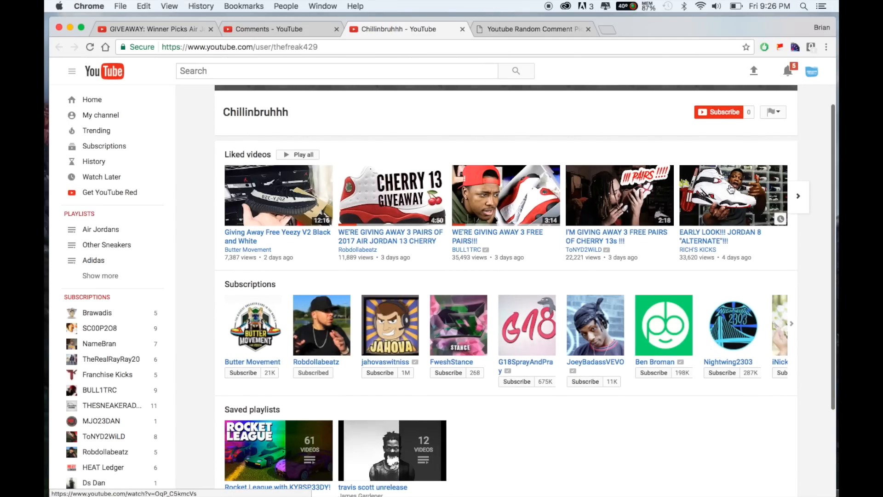
{"action": "left_click", "coordinate": [798, 196]}
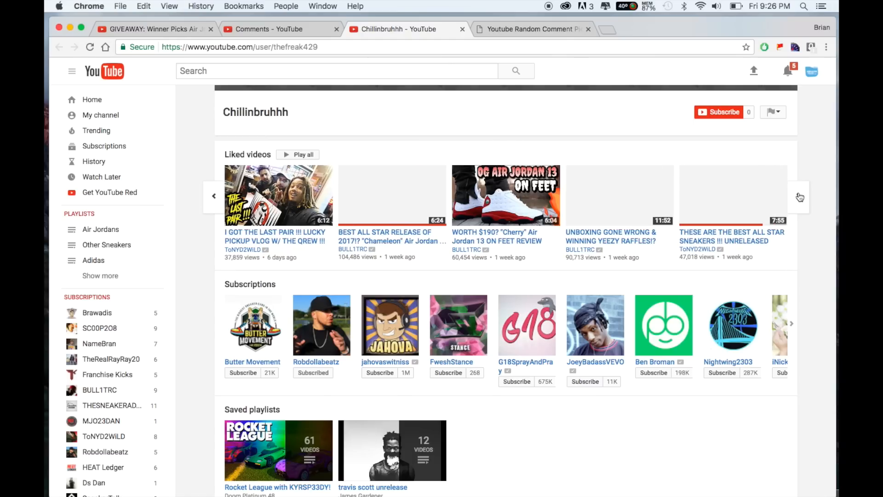
{"action": "left_click", "coordinate": [798, 195]}
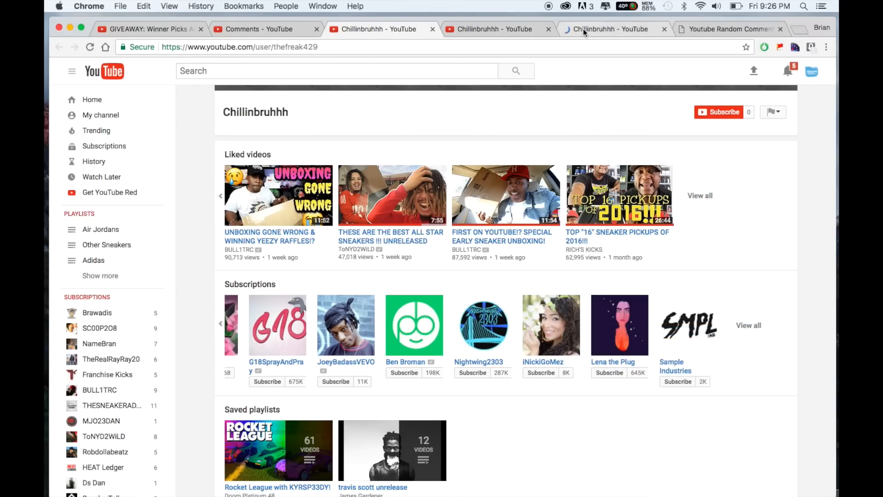
View the winner's full subscriptions list and load more subscribed channels
{"action": "left_click", "coordinate": [748, 325]}
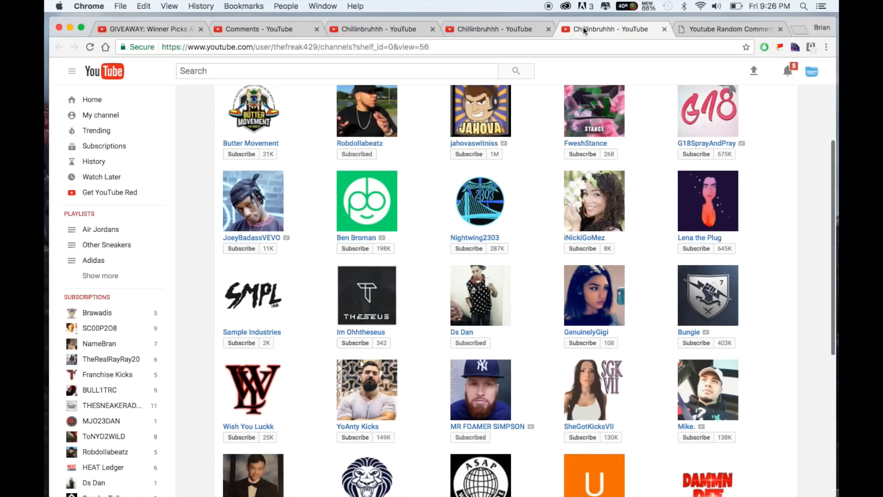
{"action": "scroll", "scroll_direction": "down", "scroll_amount": 3}
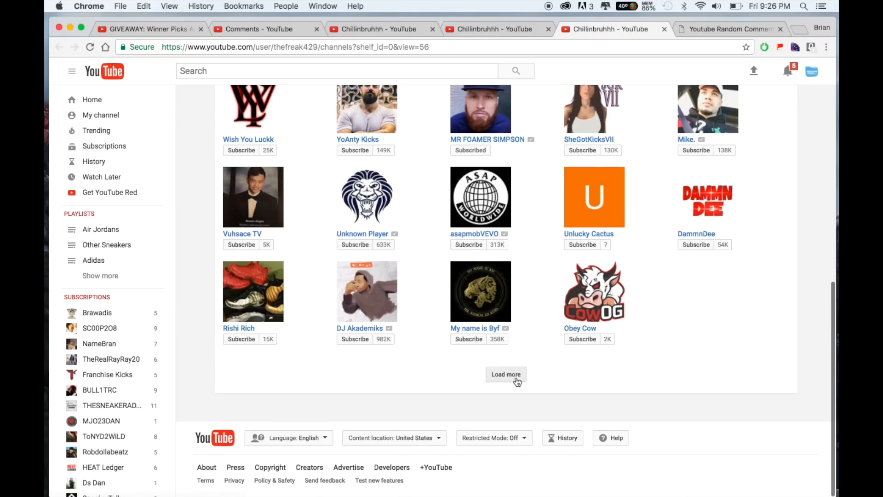
{"action": "left_click", "coordinate": [505, 373]}
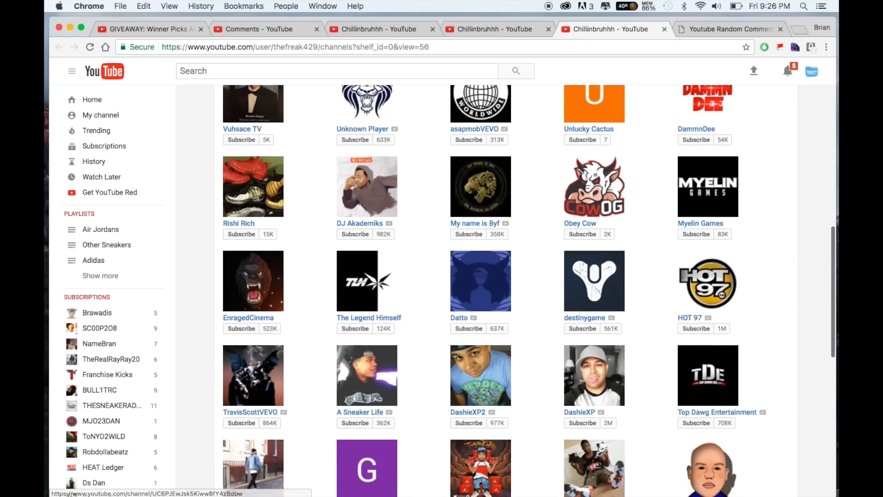
{"action": "scroll", "scroll_direction": "down", "scroll_amount": 3}
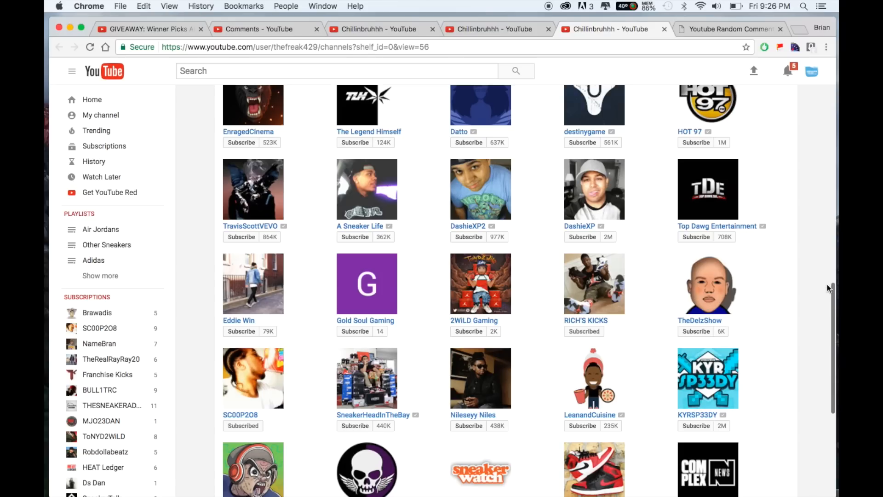
{"action": "scroll", "scroll_direction": "down", "scroll_amount": 3}
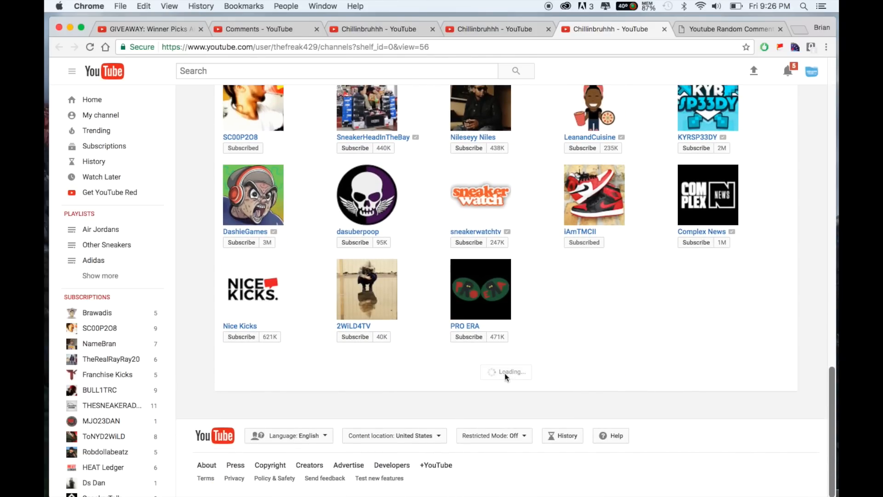
{"action": "scroll", "scroll_direction": "down", "scroll_amount": 3}
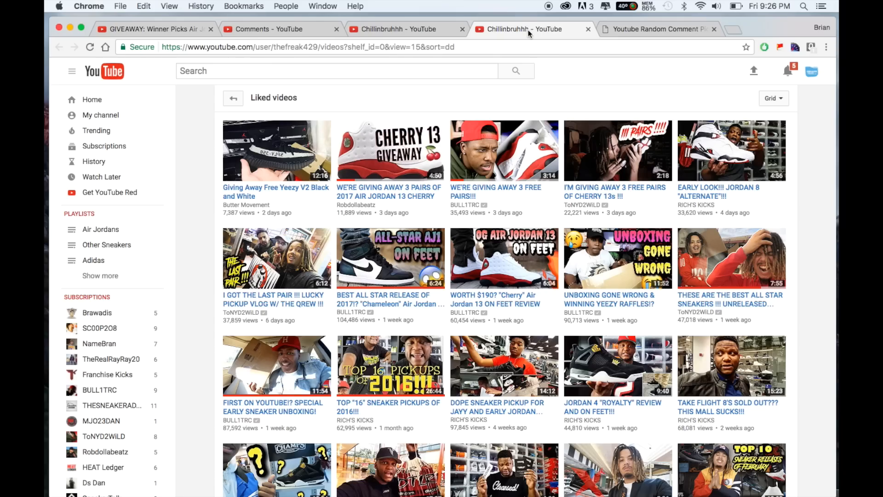
Scroll through the winner's uploaded videos and load the older uploads
{"action": "scroll", "scroll_direction": "down", "scroll_amount": 3}
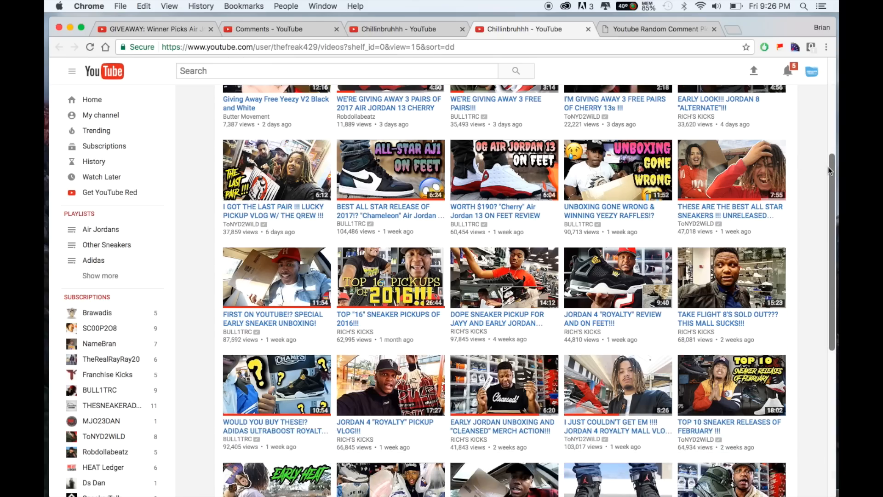
{"action": "scroll", "scroll_direction": "down", "scroll_amount": 3}
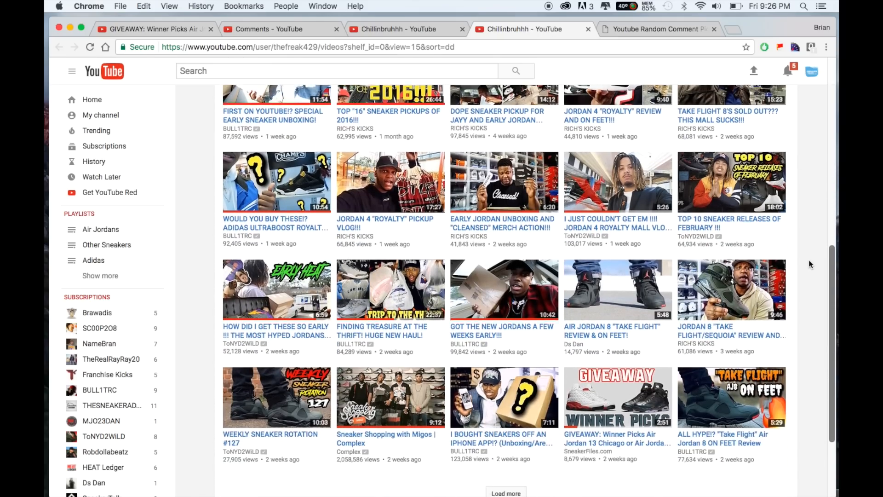
{"action": "scroll", "scroll_direction": "down", "scroll_amount": 3}
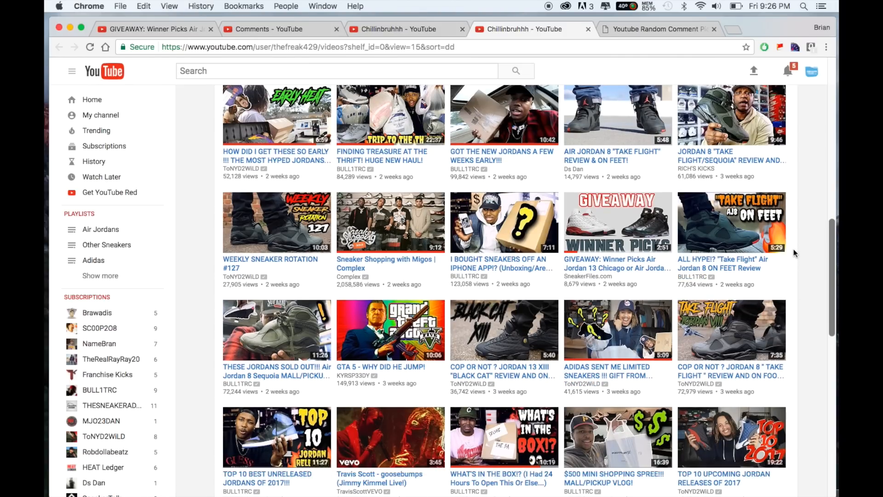
{"action": "scroll", "scroll_direction": "down", "scroll_amount": 3}
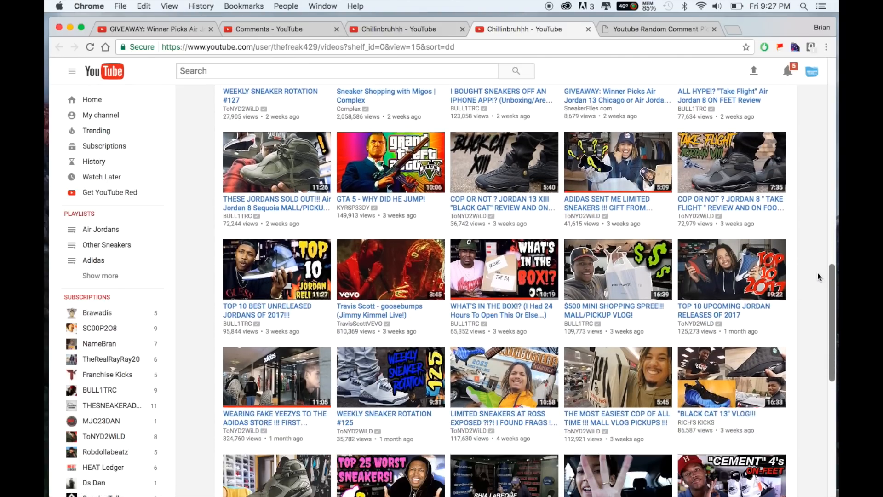
{"action": "scroll", "scroll_direction": "down", "scroll_amount": 3}
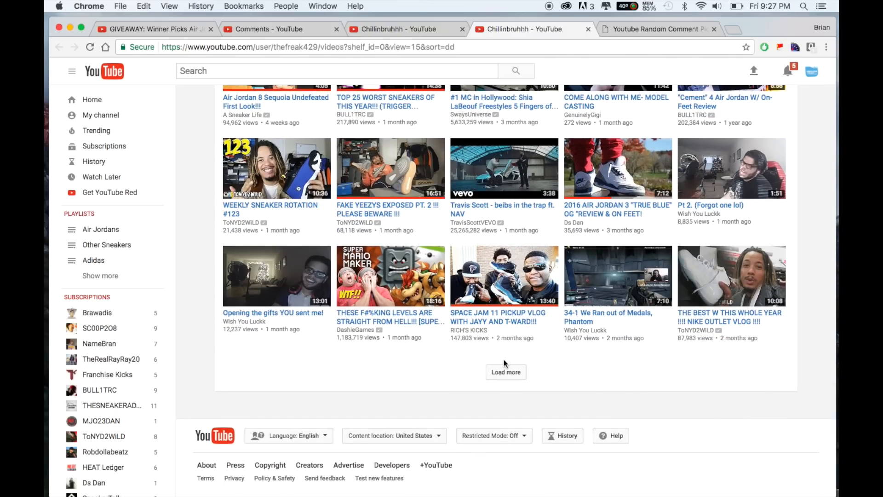
{"action": "left_click", "coordinate": [506, 371]}
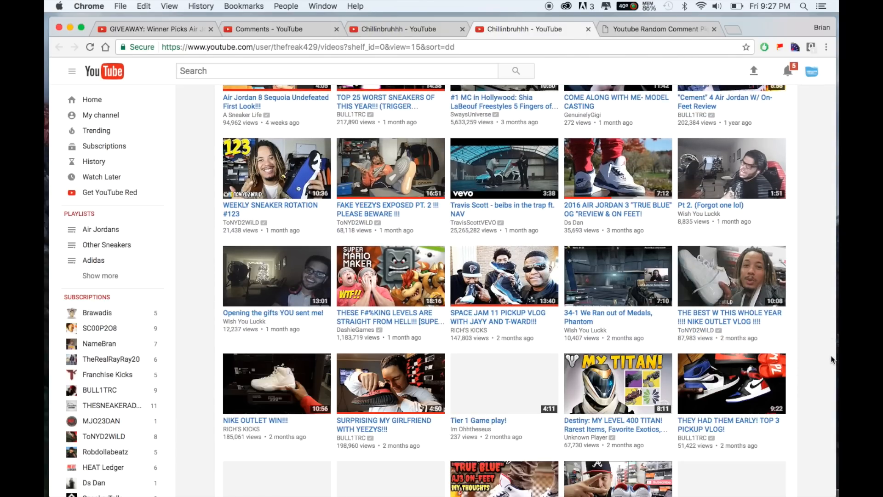
Browse the older uploads and scroll back to the top of the videos list
{"action": "scroll", "scroll_direction": "down", "scroll_amount": 3}
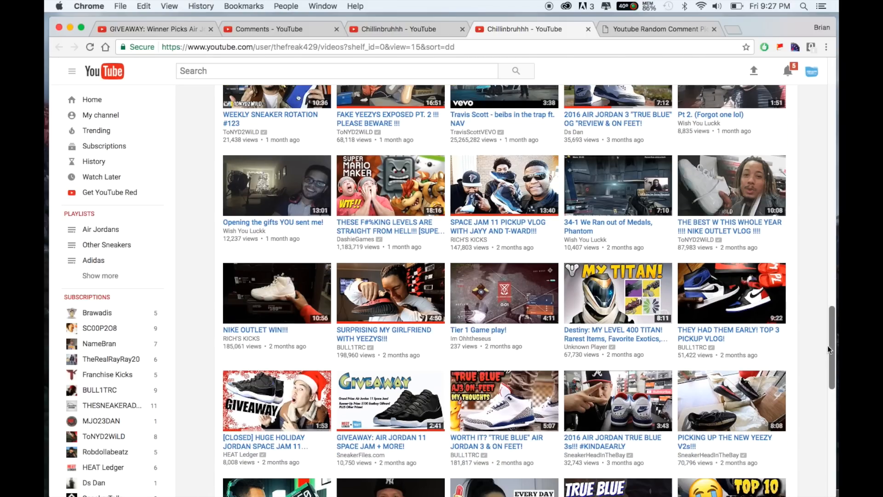
{"action": "scroll", "scroll_direction": "down", "scroll_amount": 3}
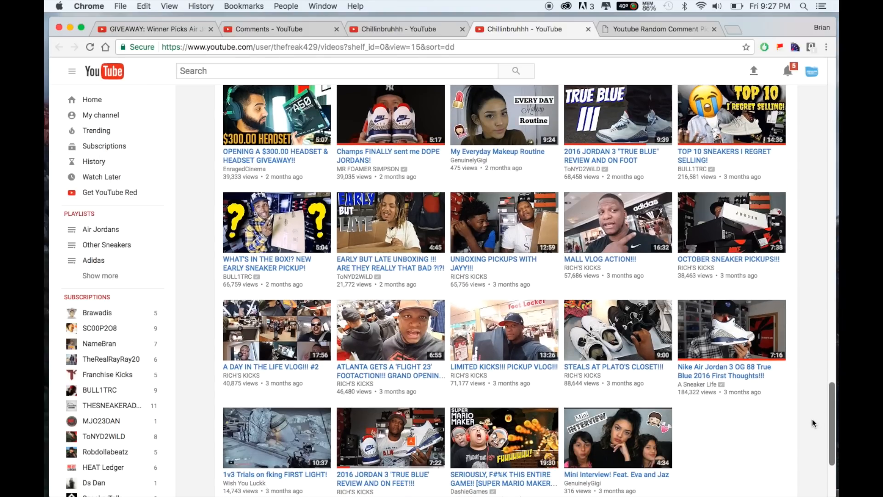
{"action": "scroll", "scroll_direction": "up", "scroll_amount": 3}
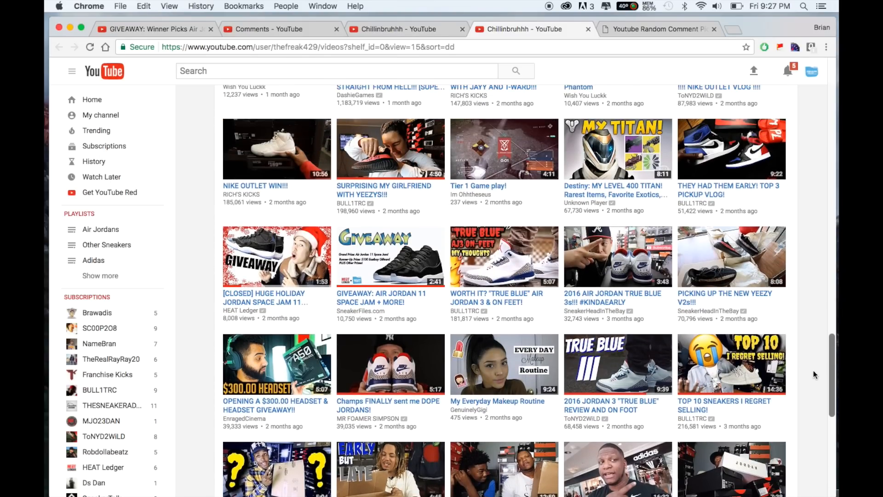
{"action": "scroll", "scroll_direction": "up", "scroll_amount": 3}
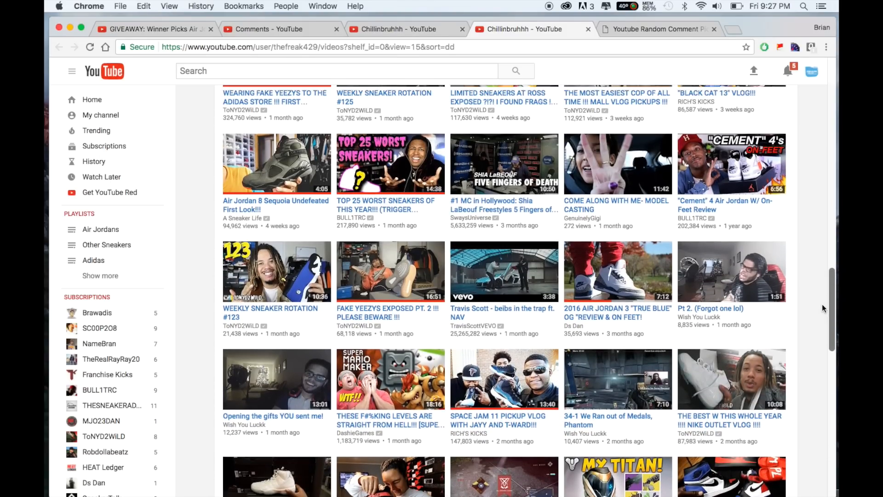
{"action": "scroll", "scroll_direction": "up", "scroll_amount": 3}
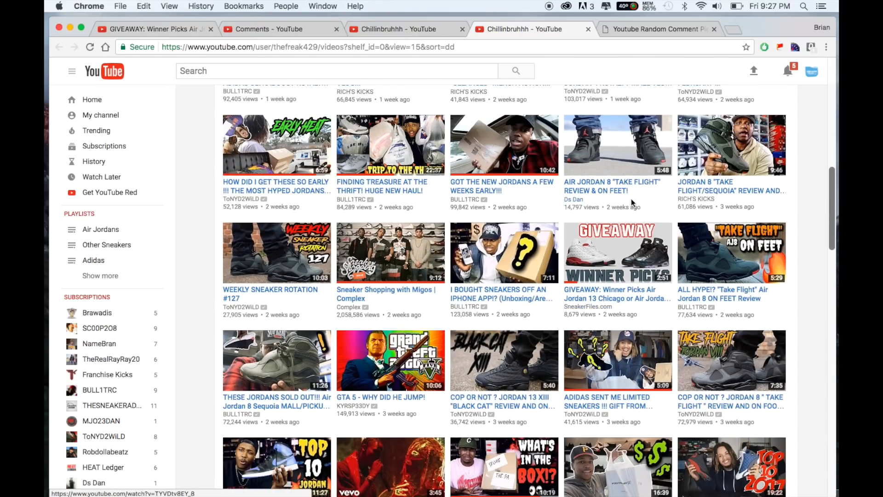
{"action": "scroll", "scroll_direction": "up", "scroll_amount": 3}
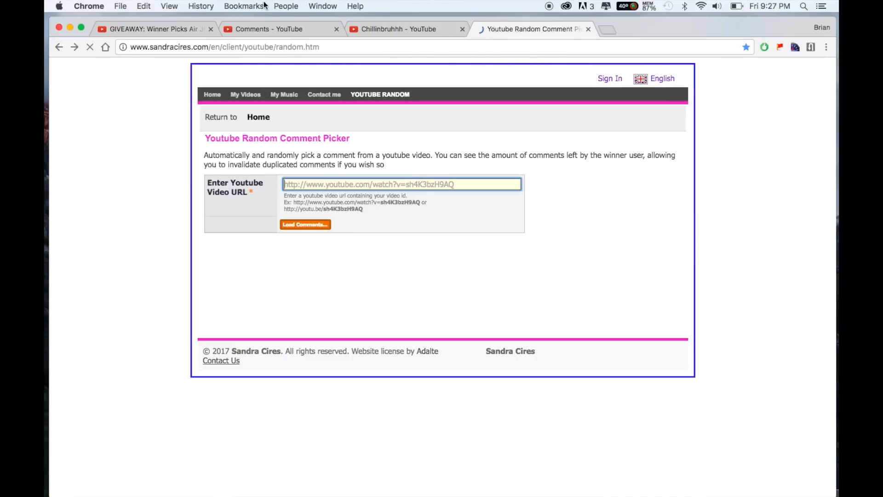
{"action": "left_click", "coordinate": [400, 28]}
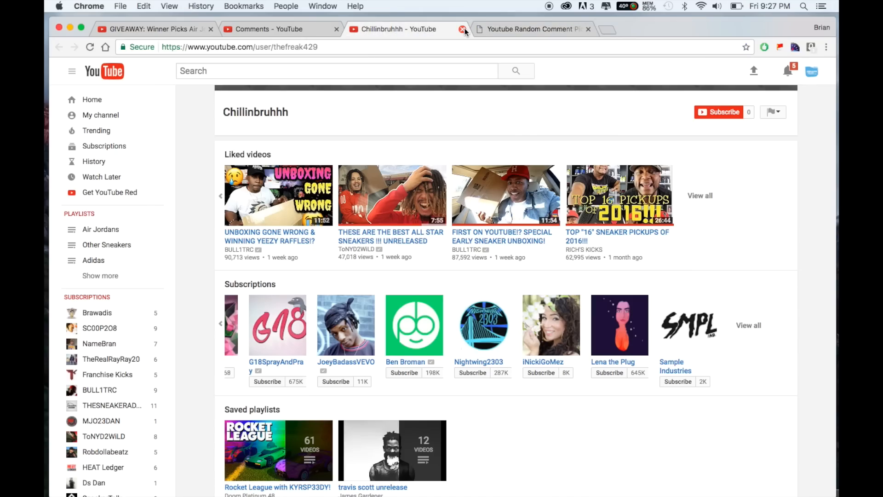
{"action": "left_click", "coordinate": [460, 29]}
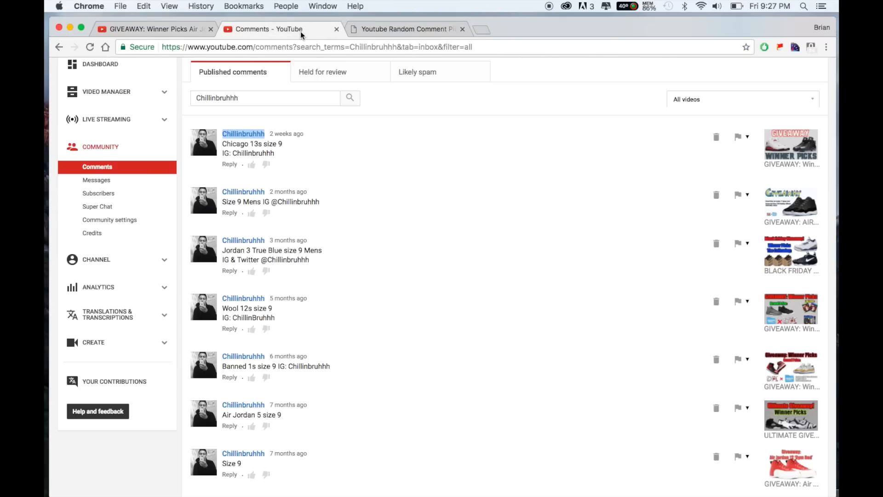
{"action": "left_click", "coordinate": [147, 28]}
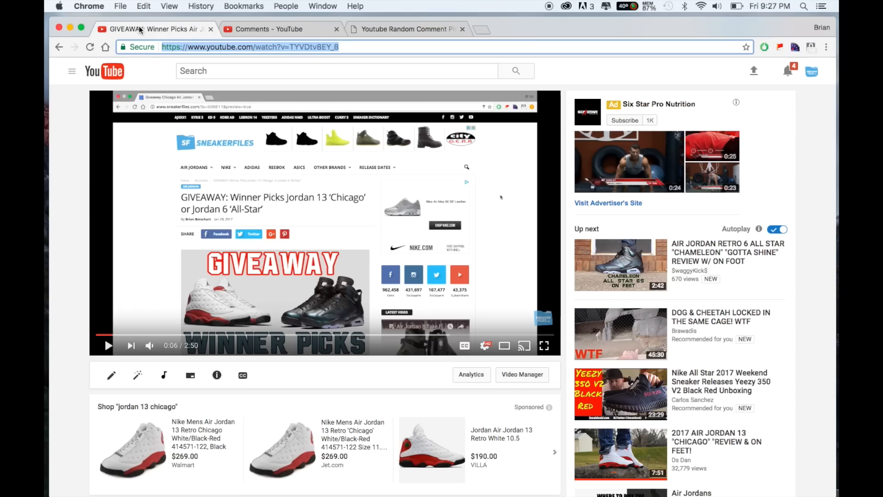
{"action": "left_click", "coordinate": [402, 28]}
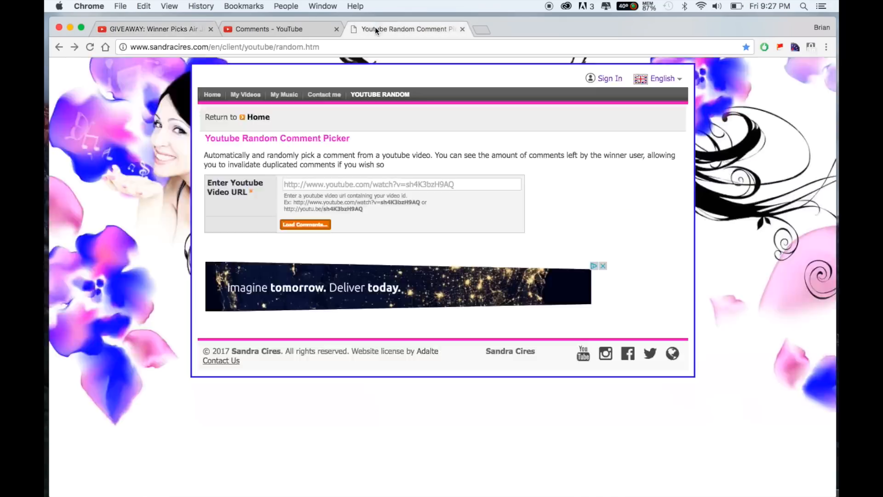
{"action": "type", "text": "https://www.youtube.com/watch?v=TYVDtv8EY_8"}
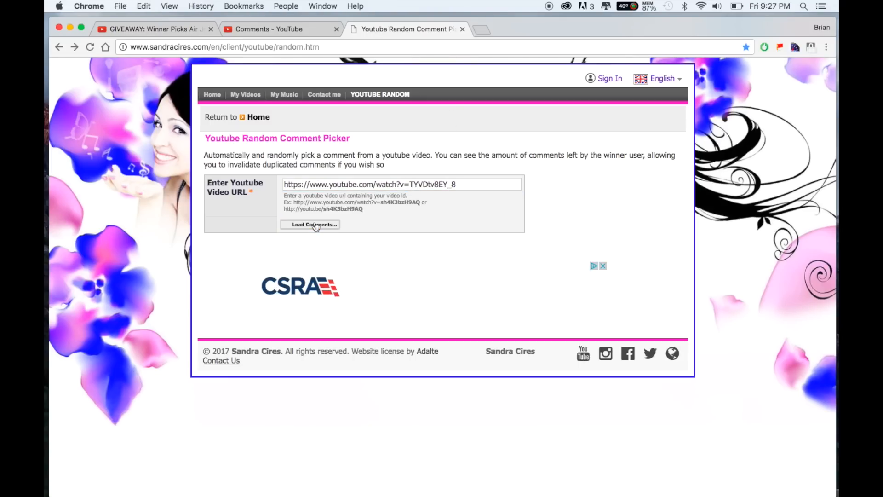
{"action": "left_click", "coordinate": [310, 225]}
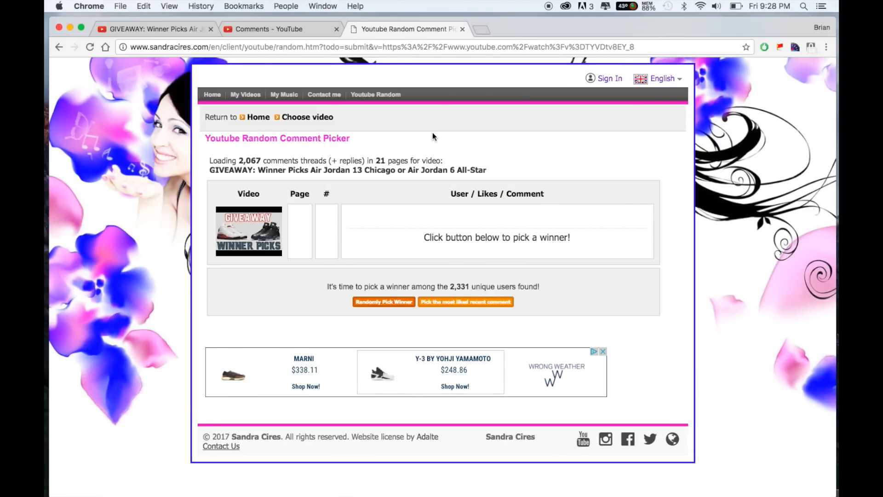
{"action": "mouse_move", "coordinate": [431, 135]}
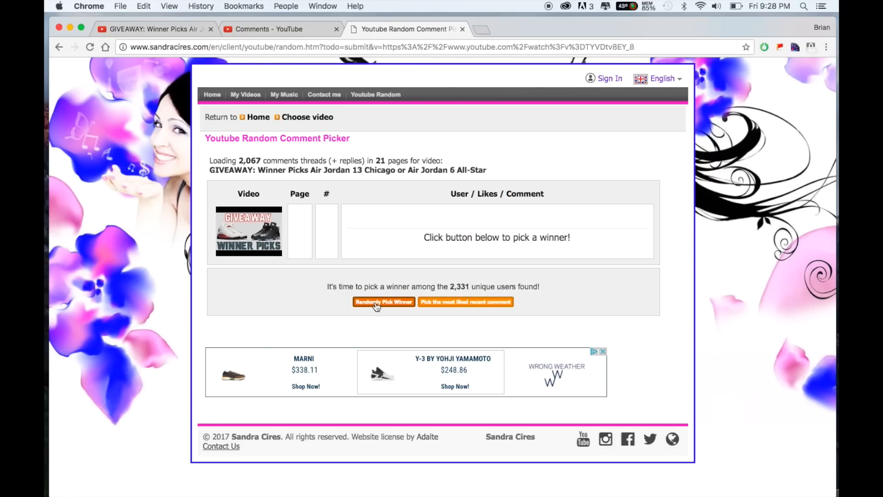
{"action": "left_click", "coordinate": [384, 302]}
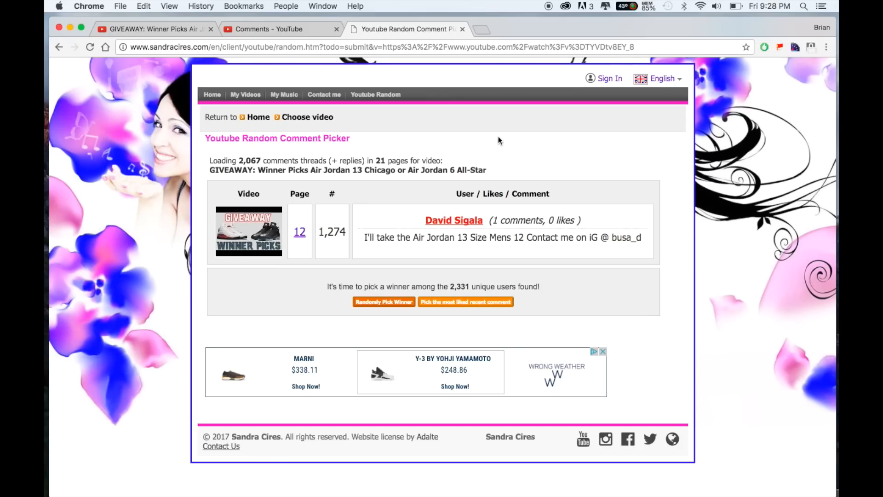
{"action": "mouse_move", "coordinate": [461, 225]}
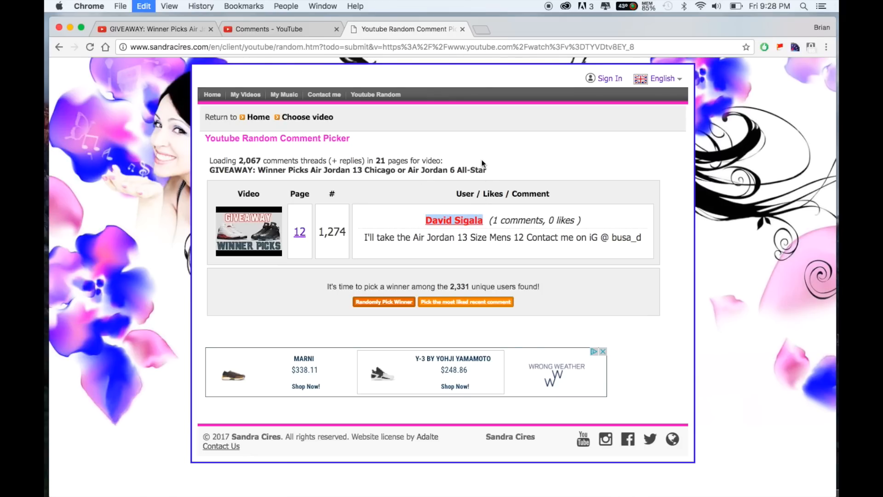
{"action": "left_click", "coordinate": [264, 29]}
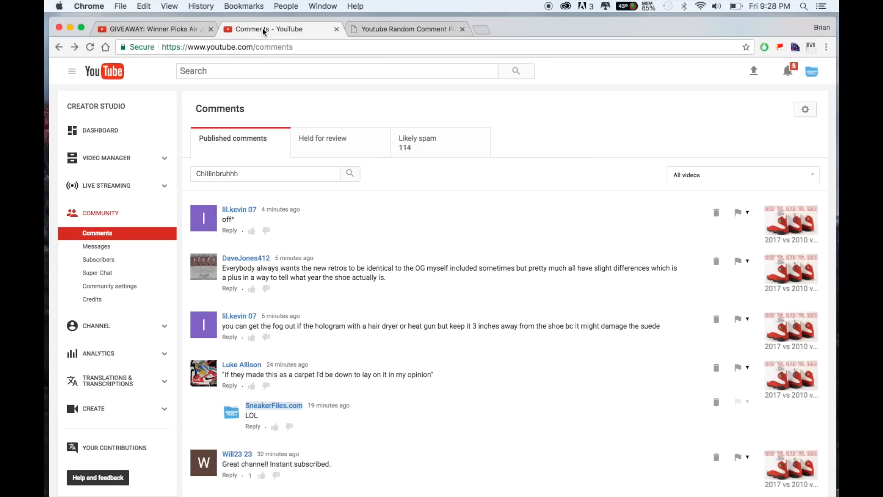
{"action": "type", "text": "David Sigala"}
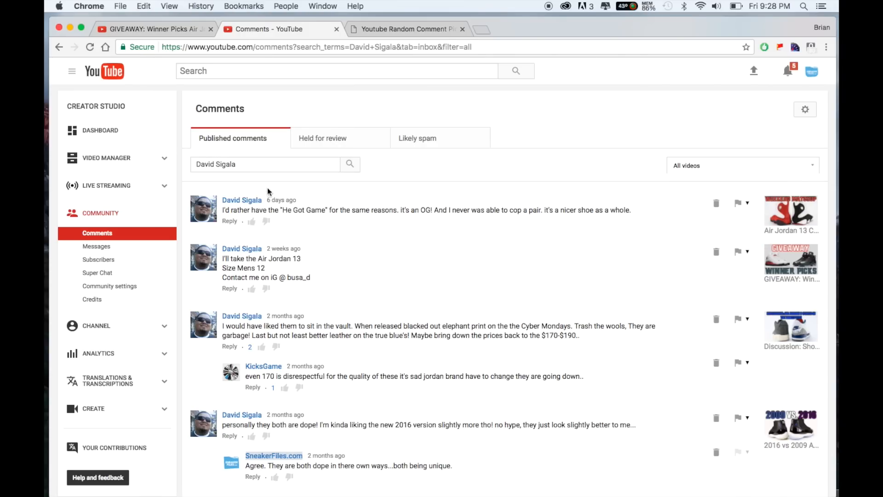
{"action": "scroll", "scroll_direction": "down", "scroll_amount": 3}
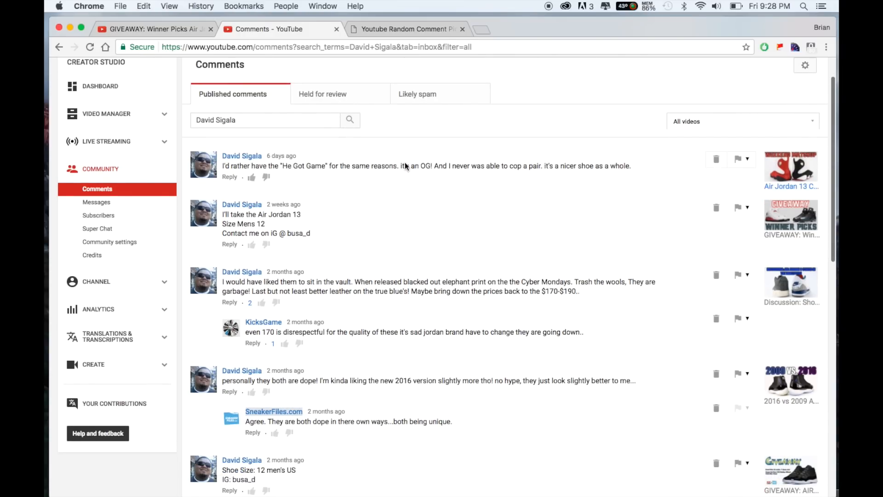
{"action": "scroll", "scroll_direction": "down", "scroll_amount": 3}
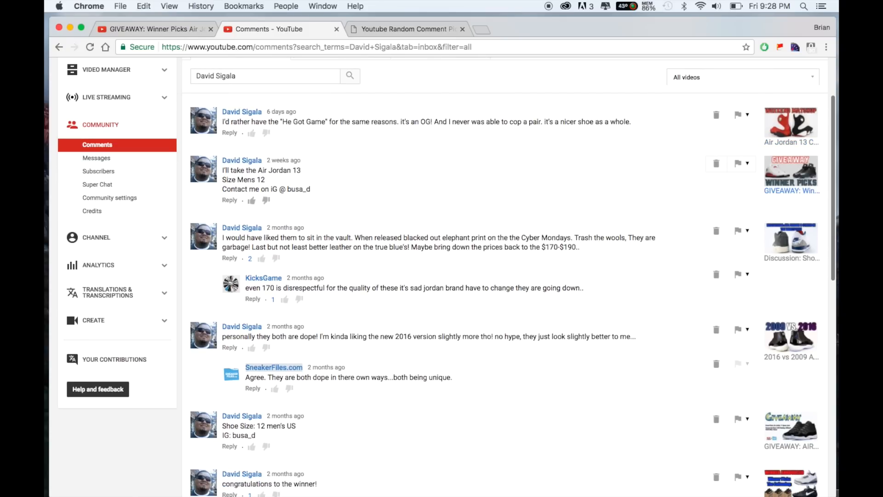
{"action": "right_click", "coordinate": [239, 160]}
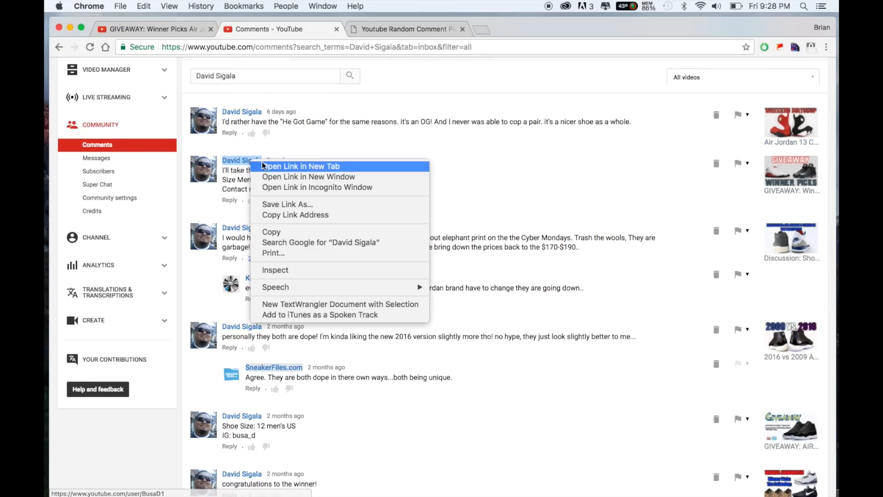
{"action": "left_click", "coordinate": [300, 166]}
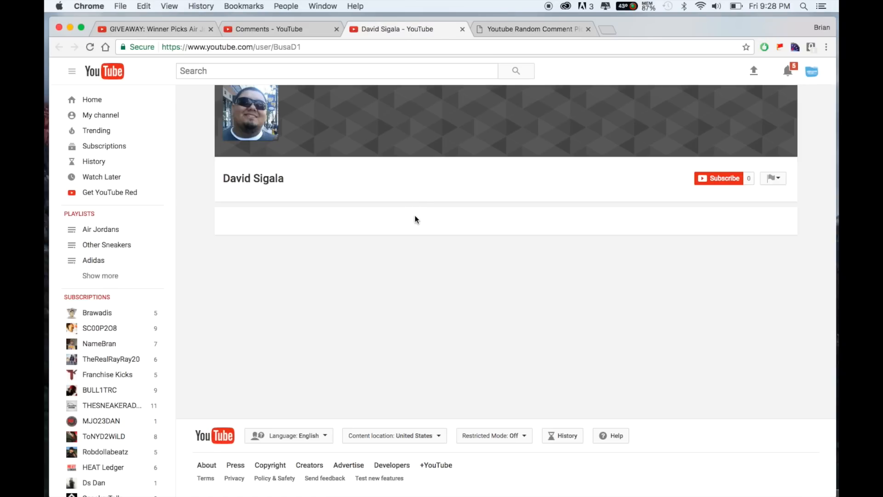
{"action": "mouse_move", "coordinate": [412, 212]}
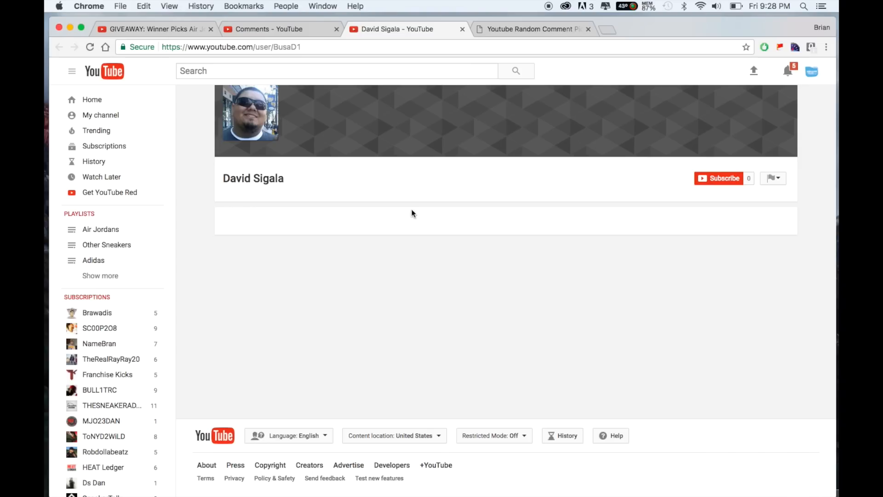